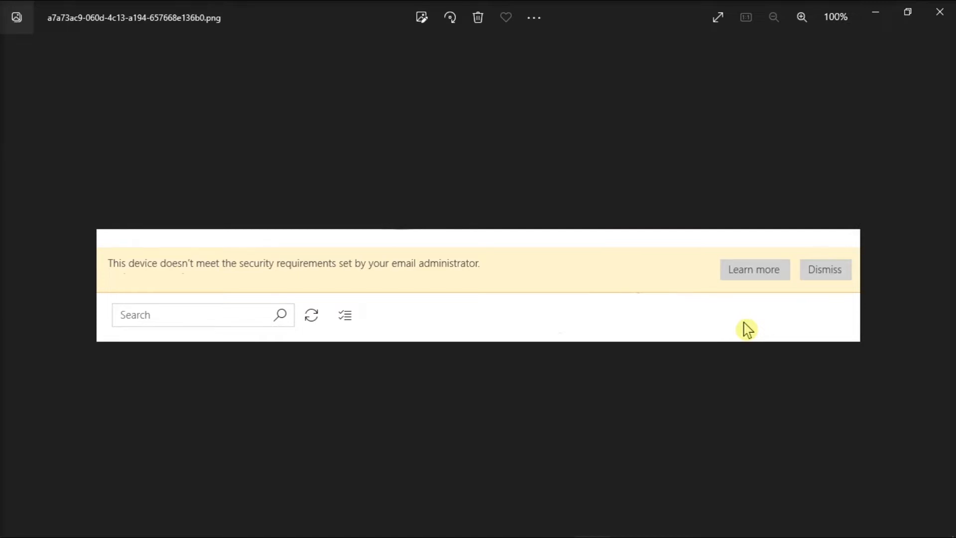
mouse_move(597, 284)
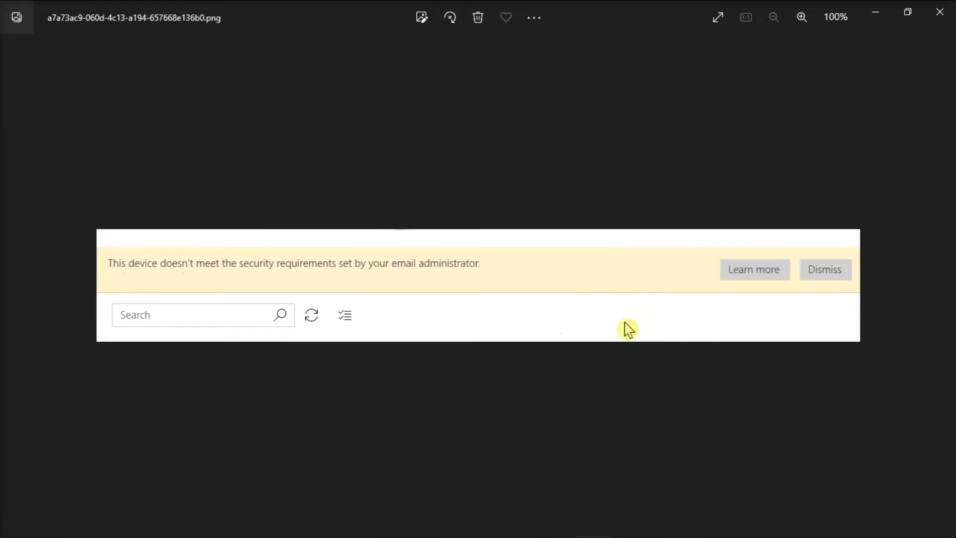
mouse_move(618, 315)
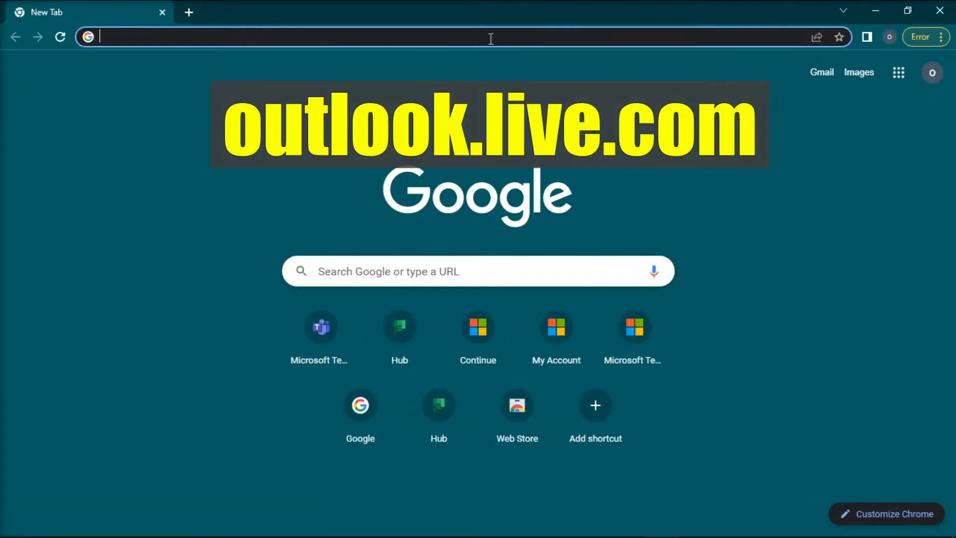
- Navigate the new Chrome tab to outlook.live.com/mail
text(outlook.live.com/ma)
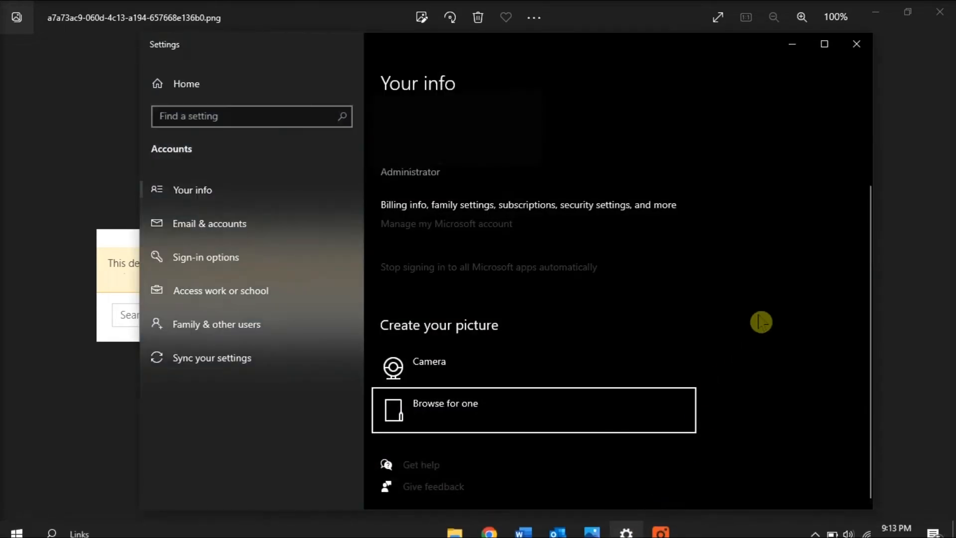
mouse_move(395, 186)
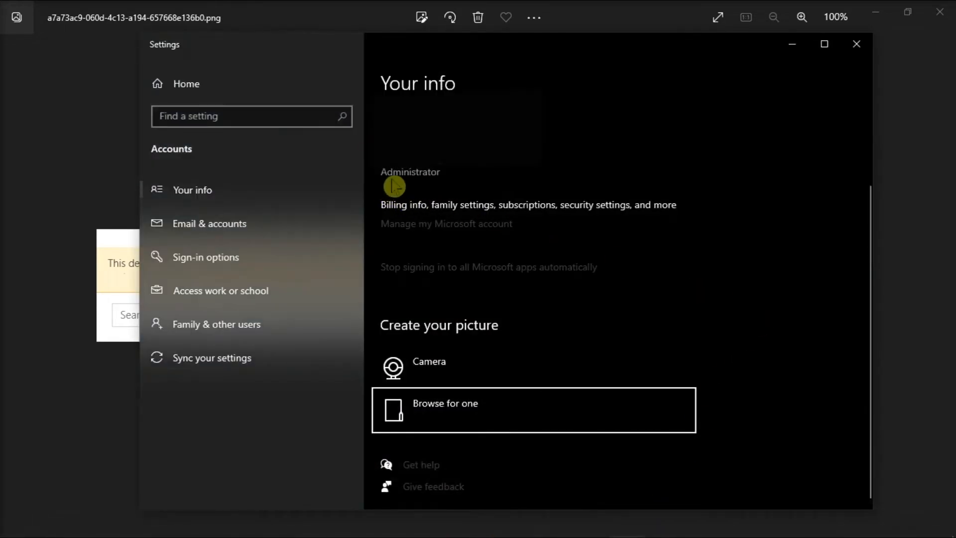
mouse_move(428, 188)
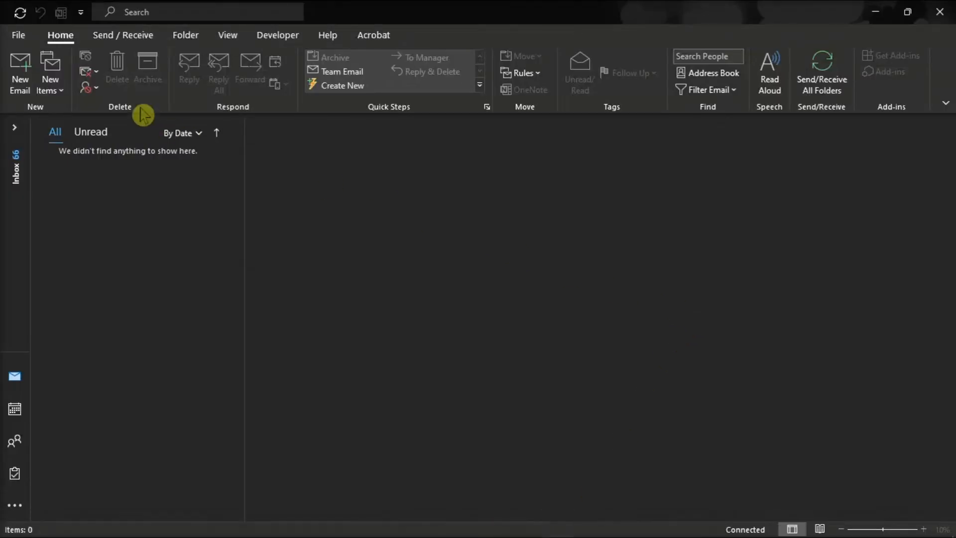
- From File > Account Settings, select the default Gmail IMAP account office.tutorials1 for removal
click(18, 35)
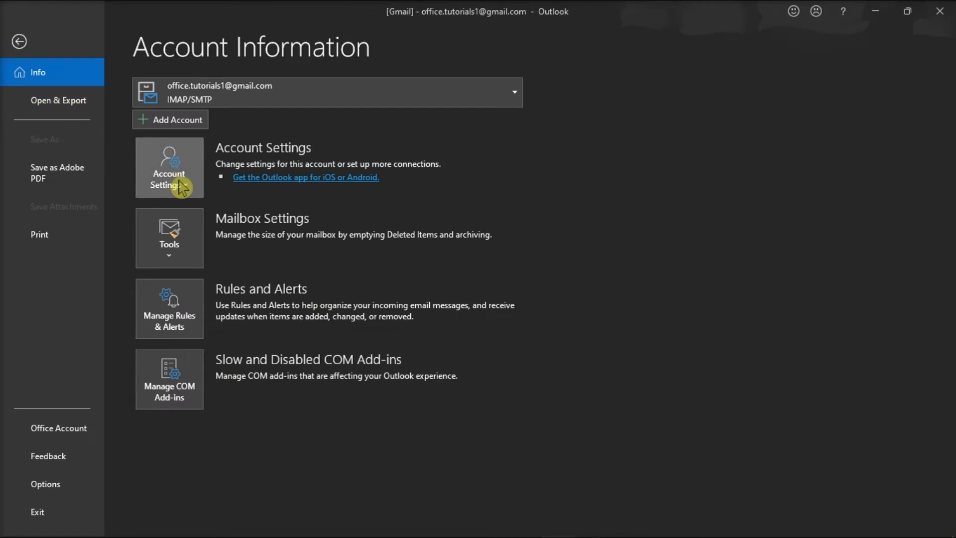
click(19, 41)
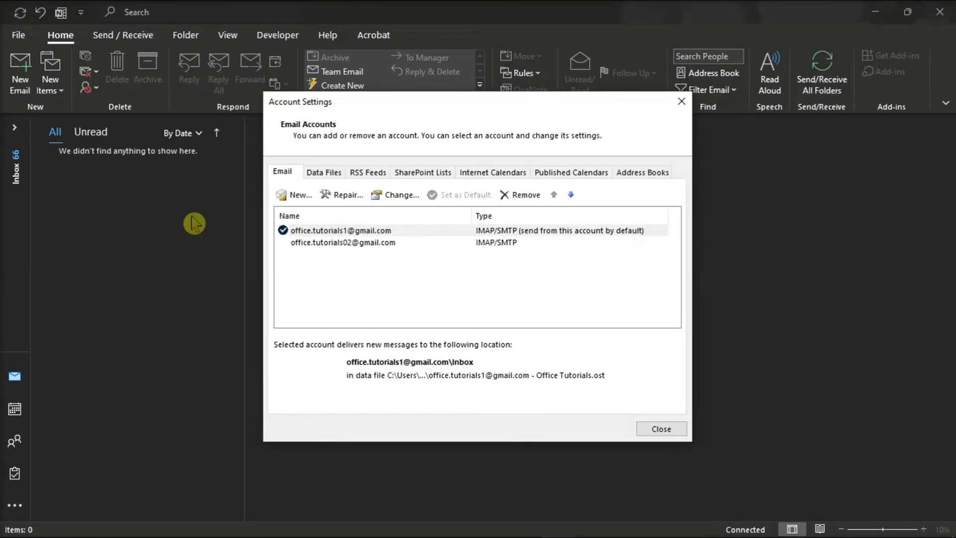
click(341, 230)
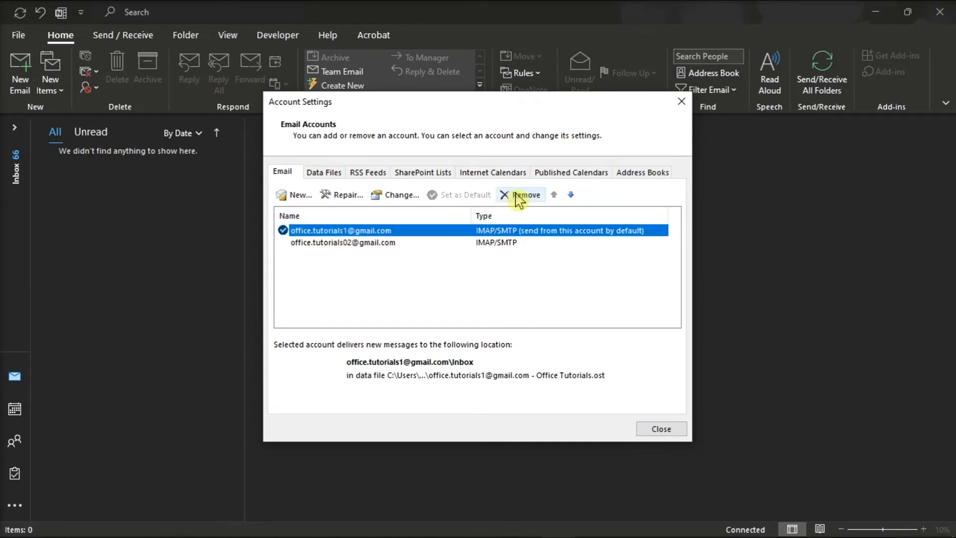
mouse_move(542, 200)
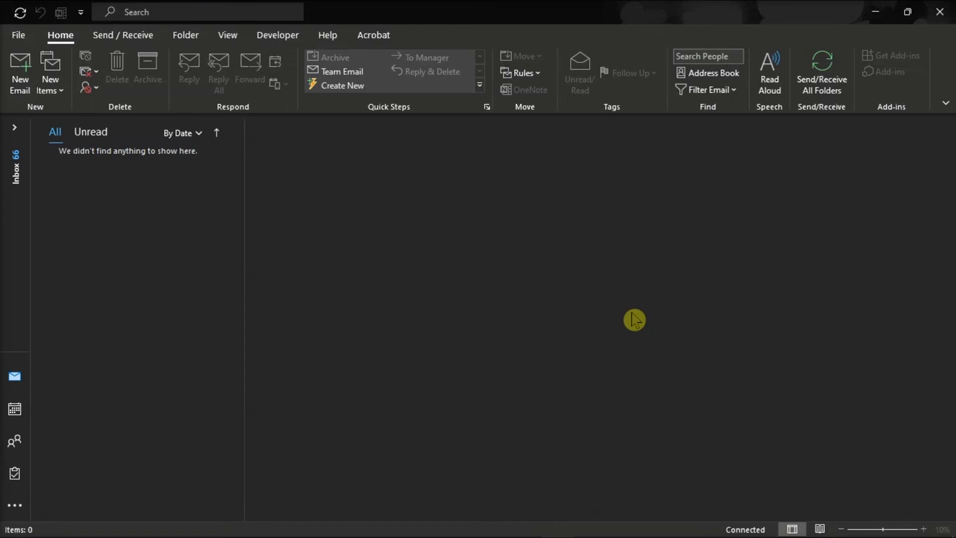
- Run Update Now from File > Office Account until 'You're up to date!' appears
click(18, 35)
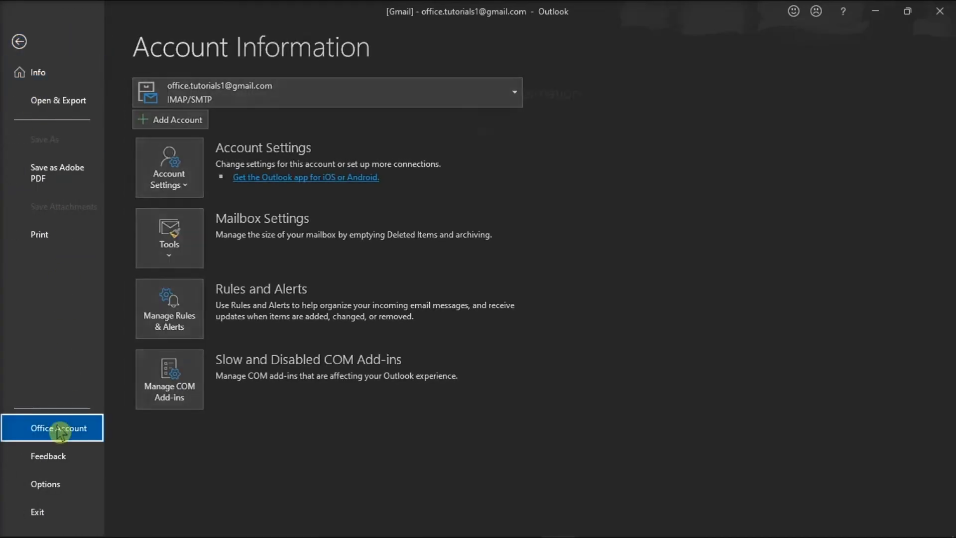
click(58, 428)
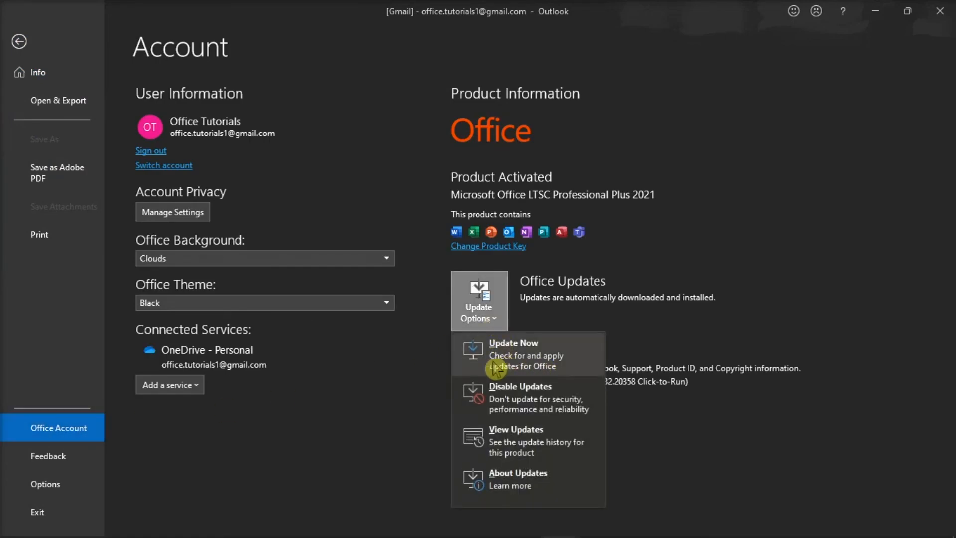
click(513, 342)
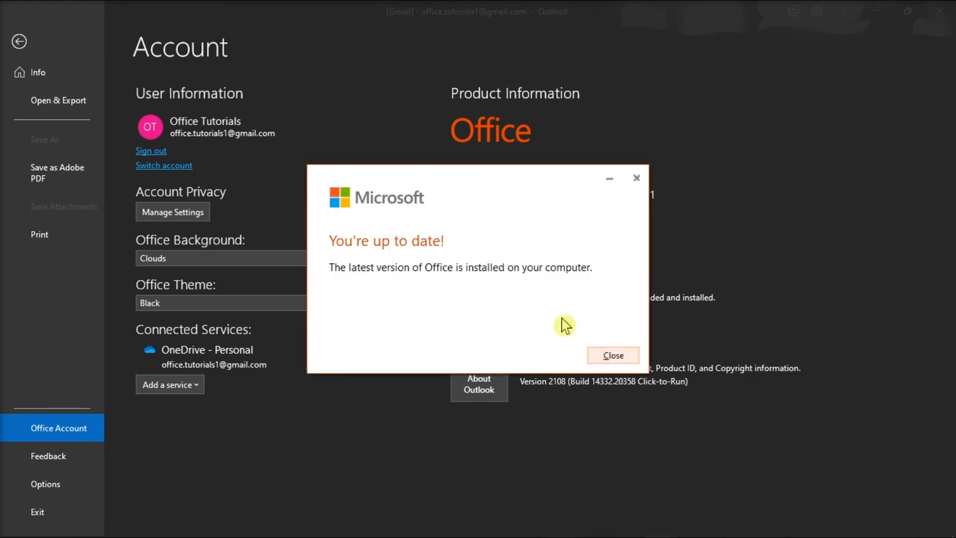
mouse_move(614, 289)
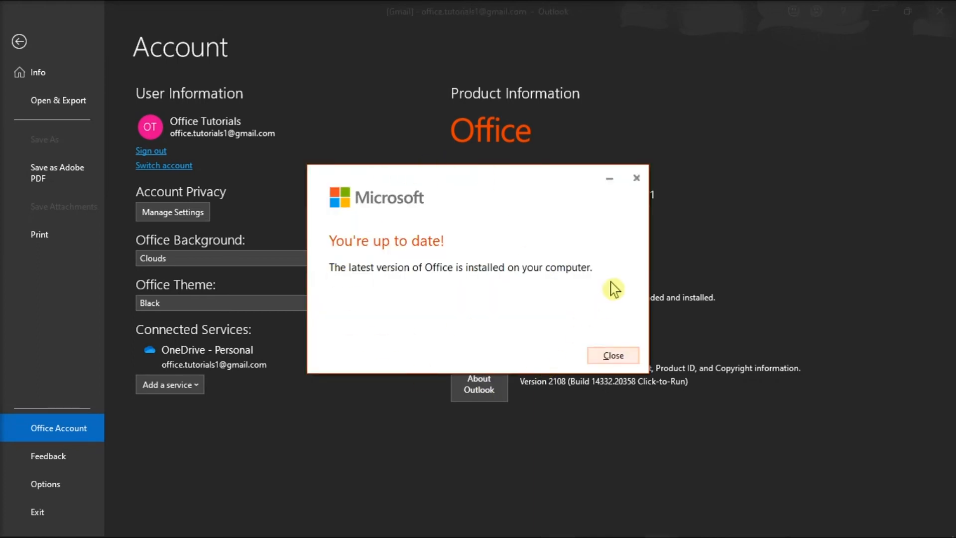